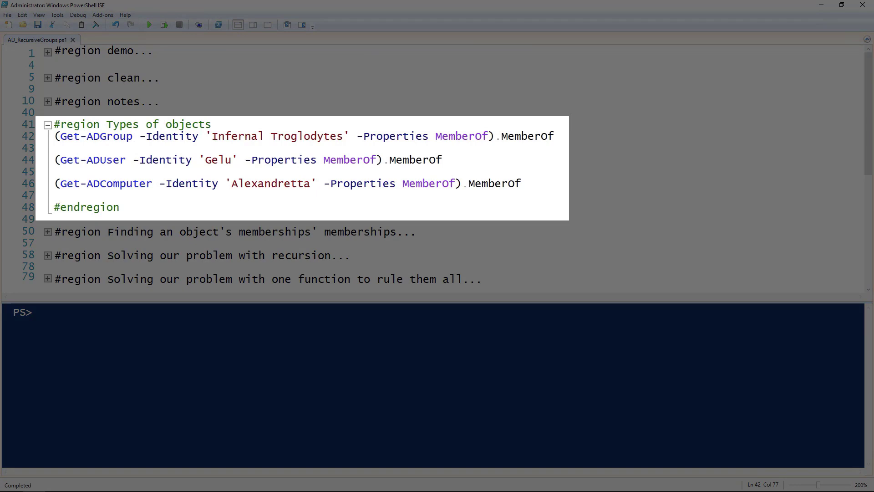
mouse_move(397, 220)
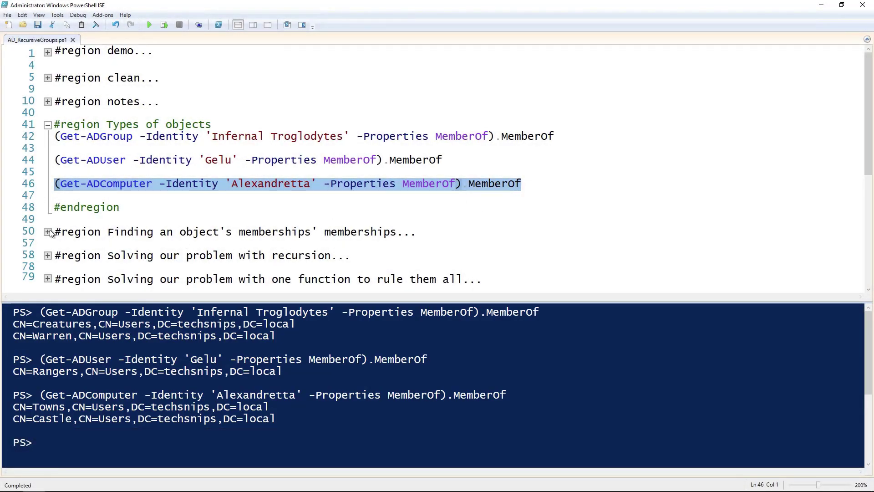
- Expand the memberships' memberships region and run its ForEach loop listing Heroes and Rampart
left_click(47, 232)
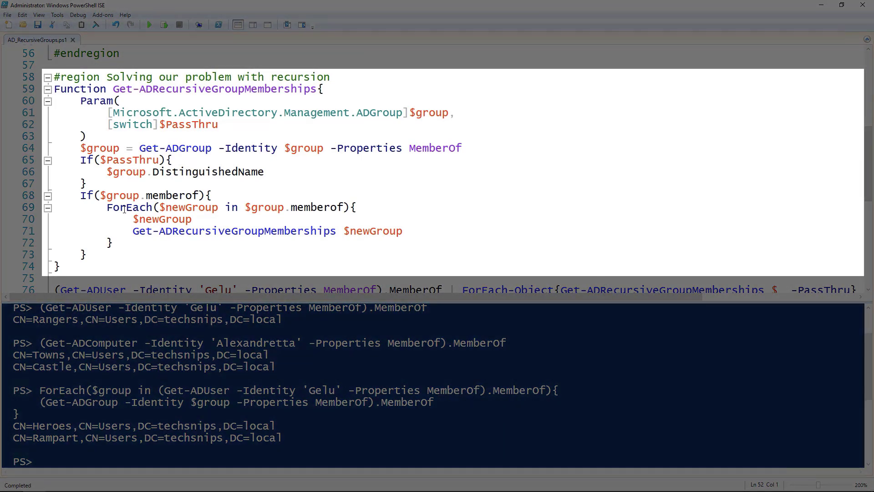
- Select the Get-ADRecursiveGroupMemberships function block (lines 59–74) and run it with F8
scroll("down", 3)
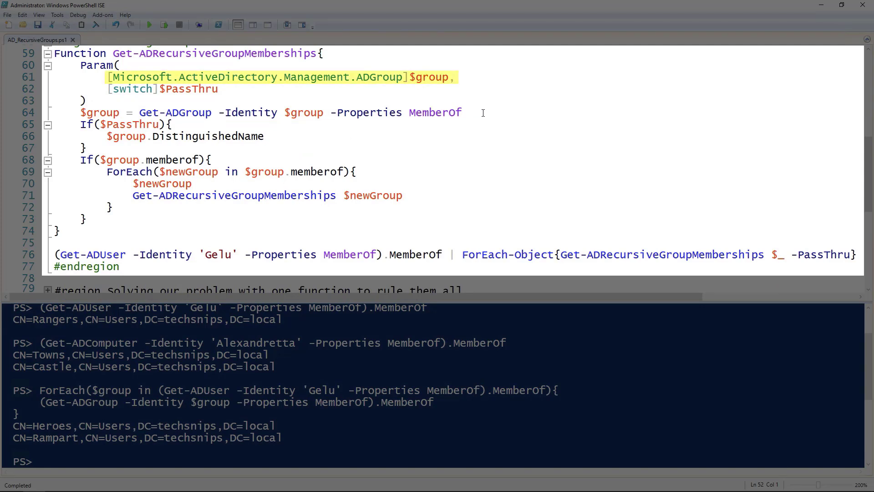
left_click(483, 112)
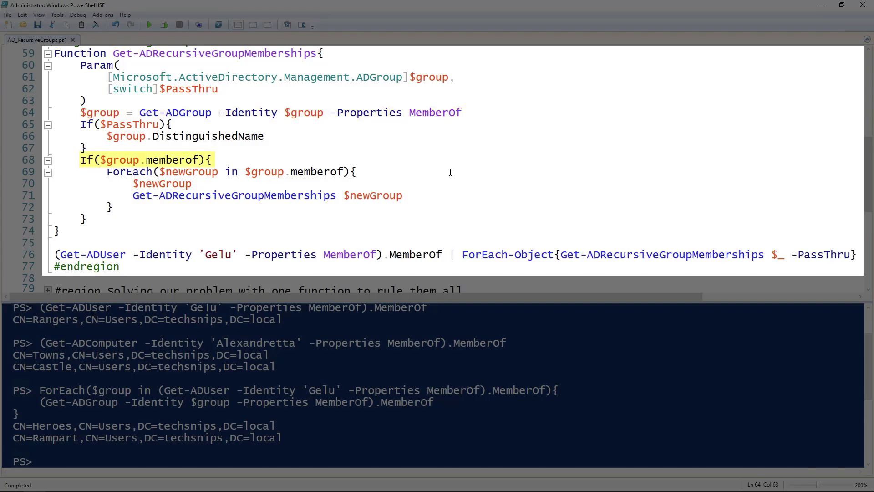
left_click(463, 113)
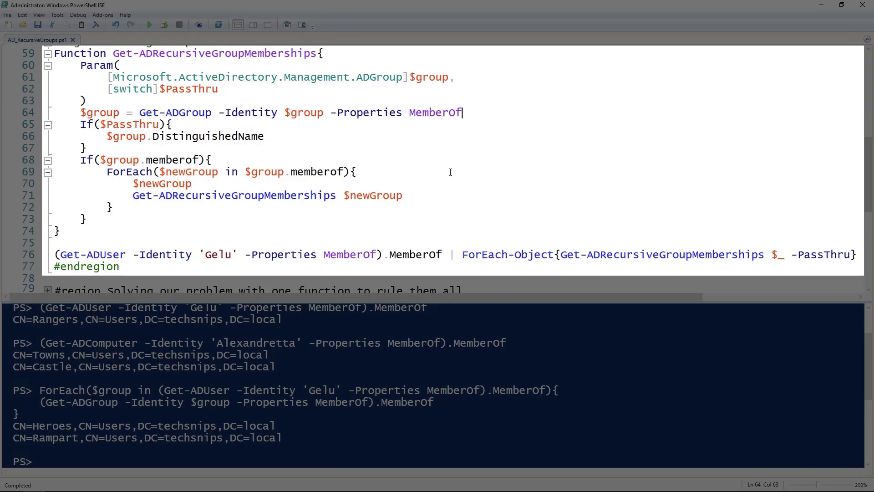
left_click(421, 195)
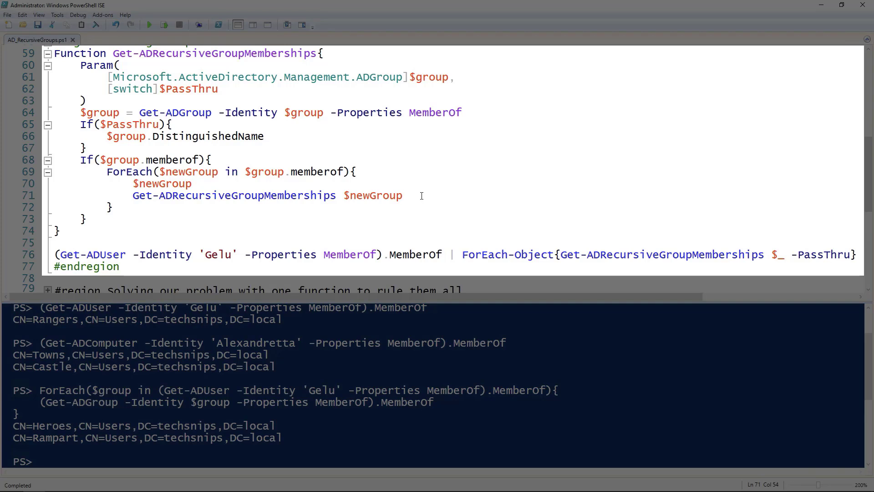
left_click(421, 195)
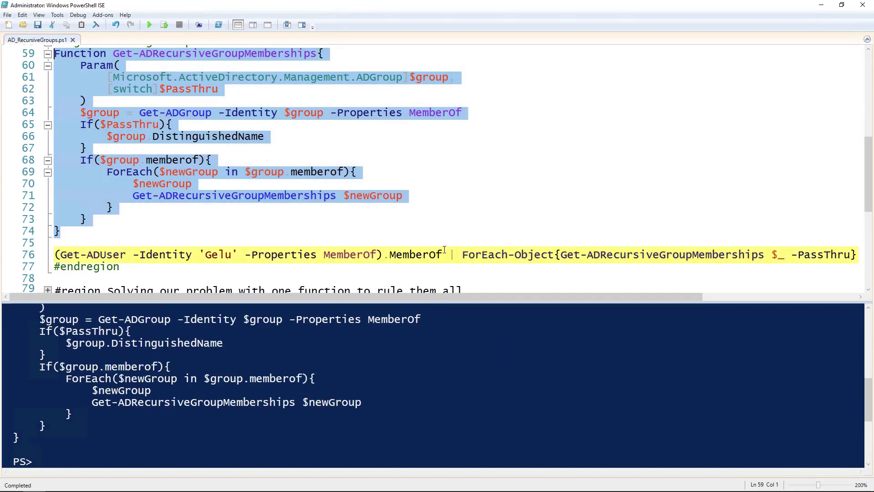
- Run line 76's Get-ADUser Gelu pipeline with -PassThru, listing Rangers, Heroes, Rampart, Towns and Enroth
left_click(451, 253)
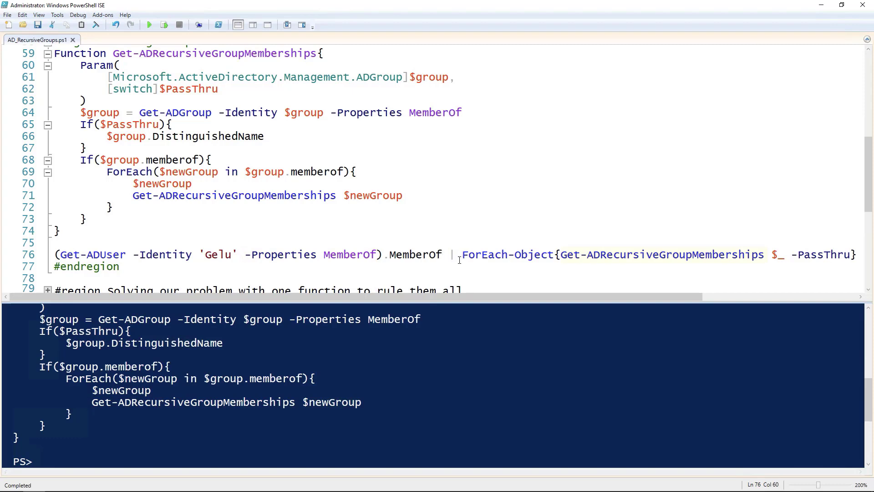
left_click(443, 254)
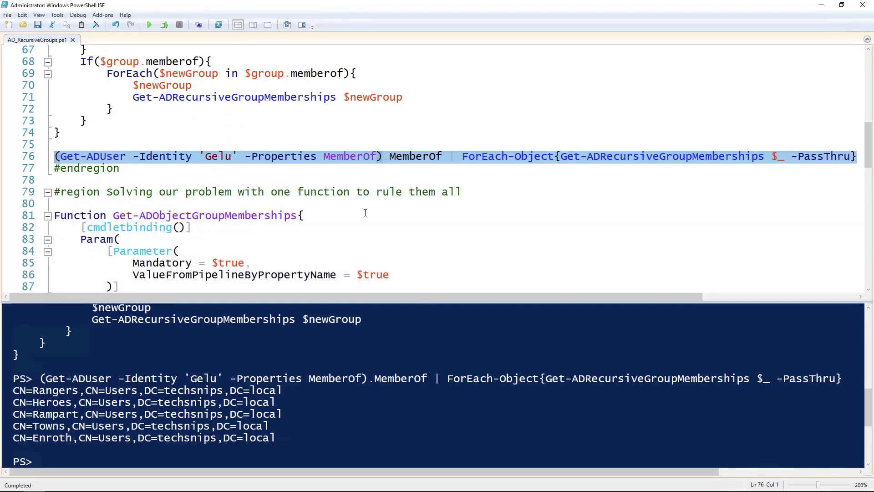
scroll("down", 3)
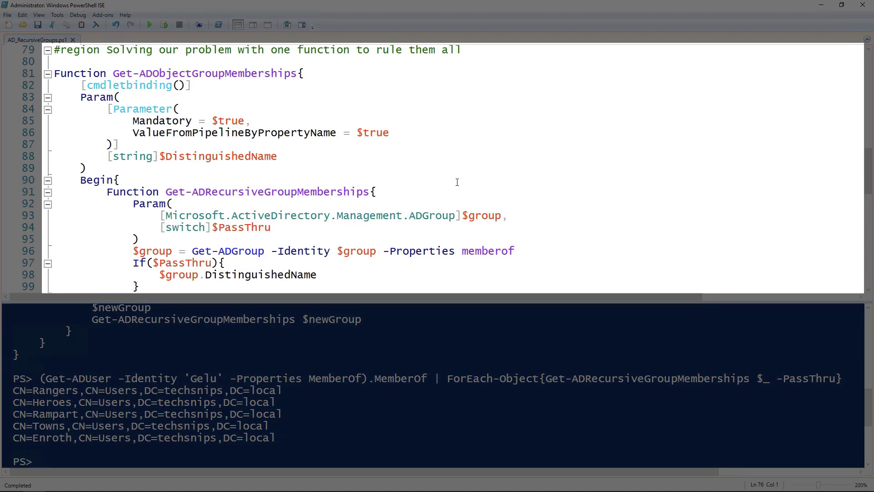
- Review the 'one function to rule them all' region and its nested Get-ADRecursiveGroupMemberships call
double_click(202, 73)
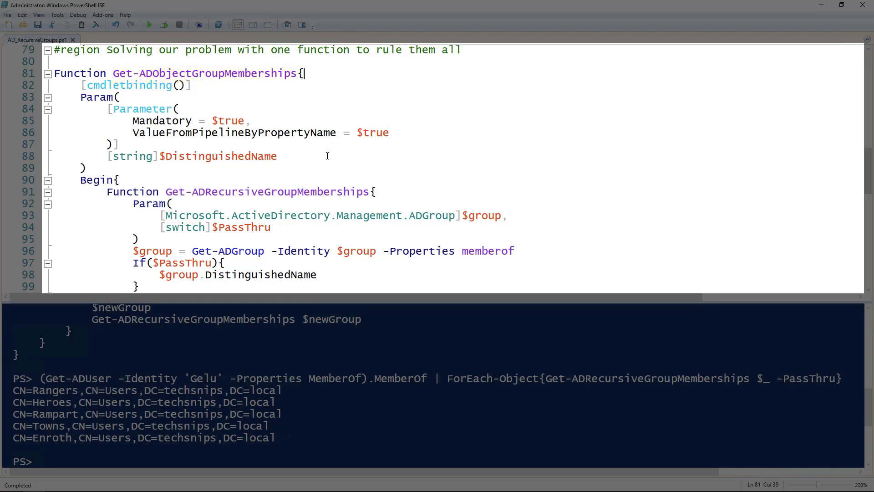
double_click(220, 157)
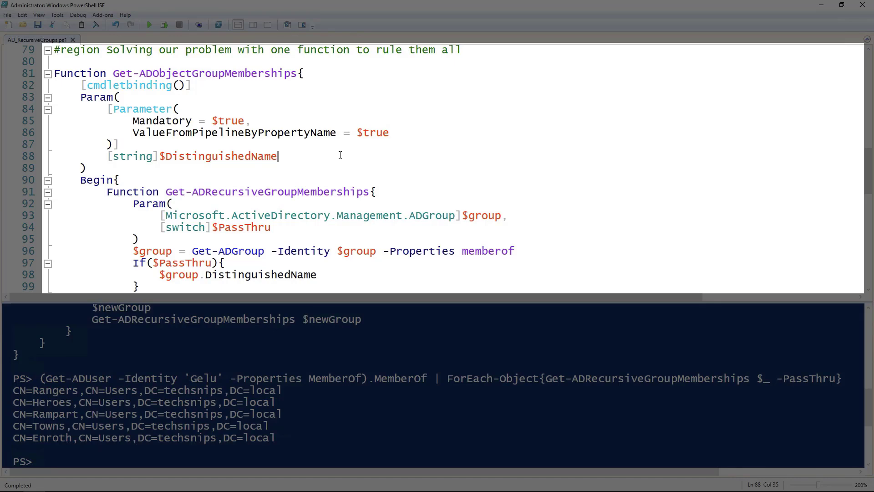
scroll("down", 3)
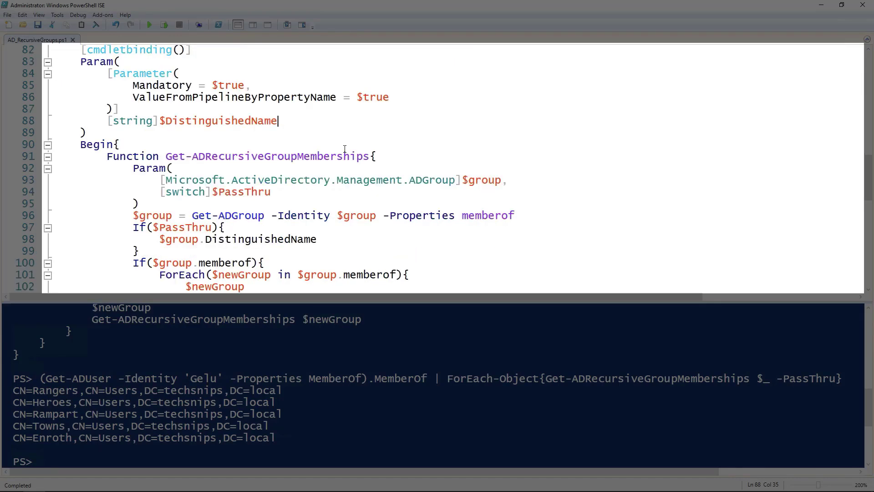
scroll("down", 3)
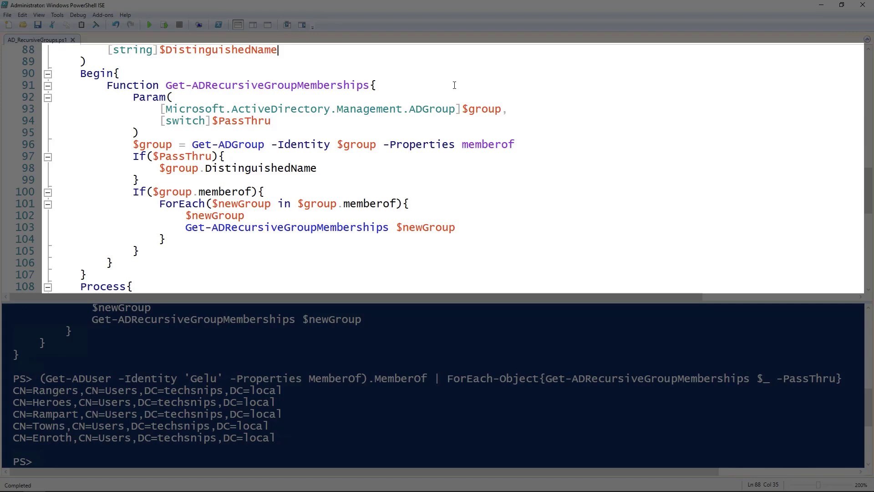
double_click(267, 84)
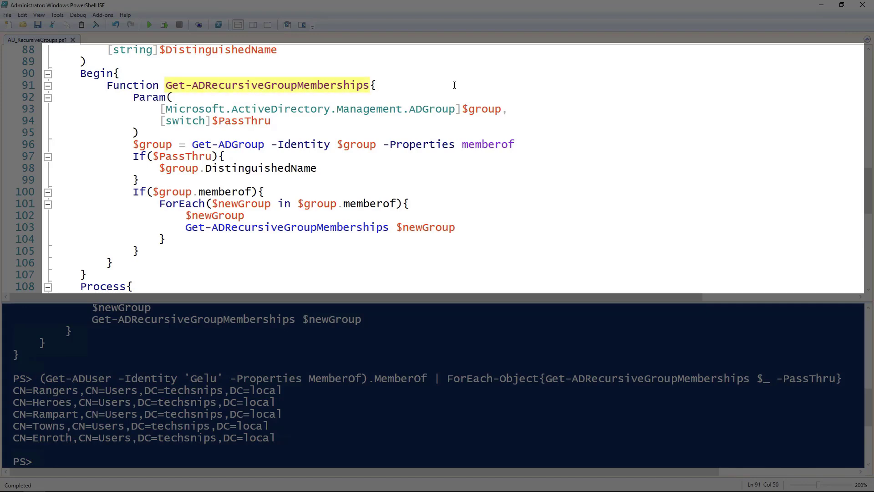
- Select the Get-ADObjectGroupMemberships function with its unique-results Process block and run it with F8
scroll("down", 3)
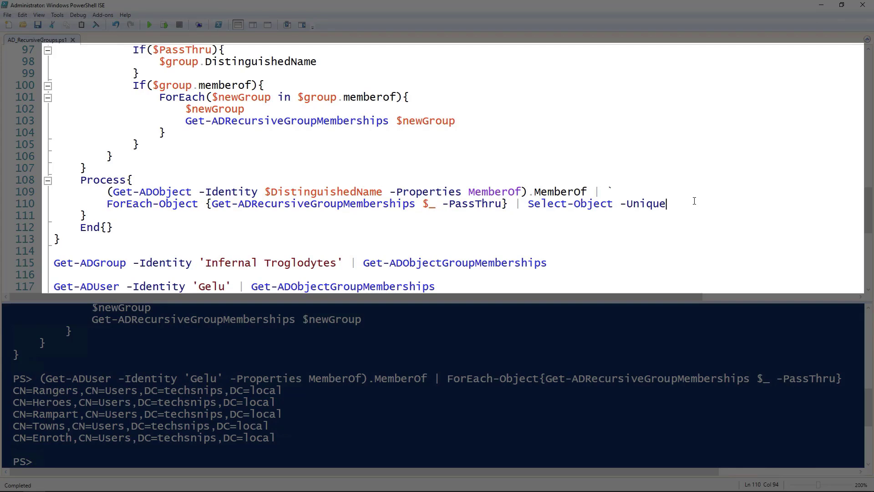
double_click(149, 191)
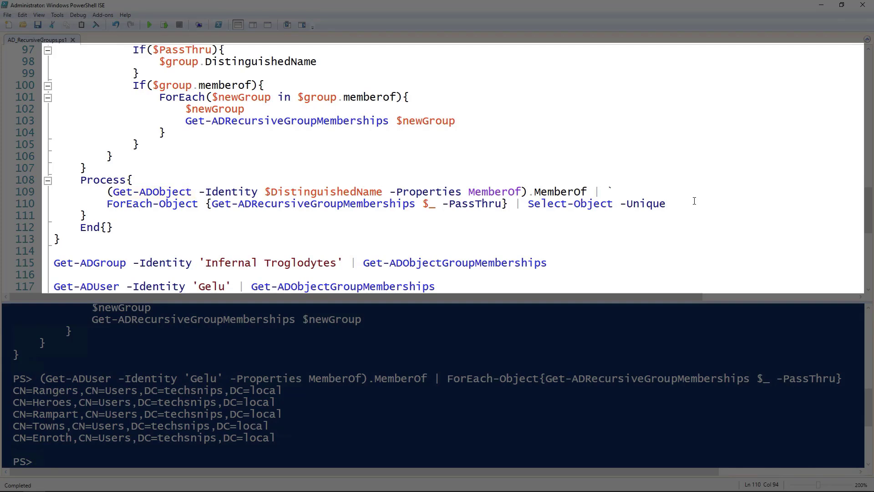
left_click_drag(198, 191, 381, 191)
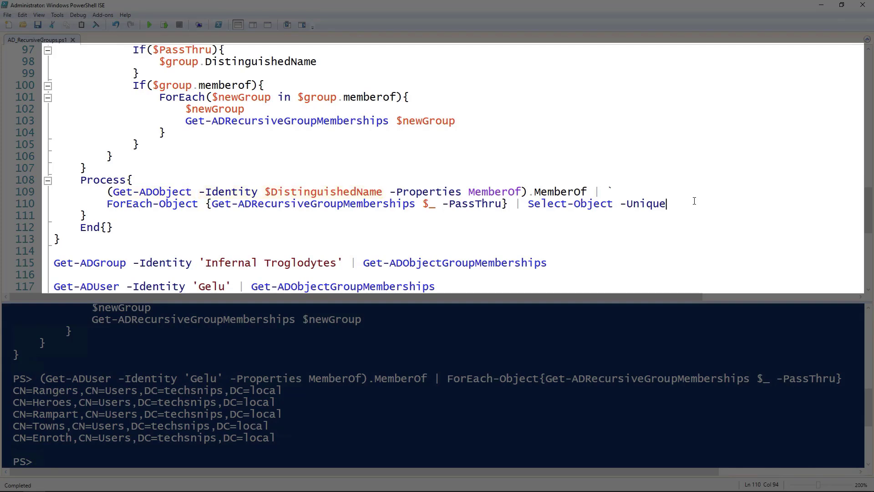
left_click_drag(389, 191, 527, 191)
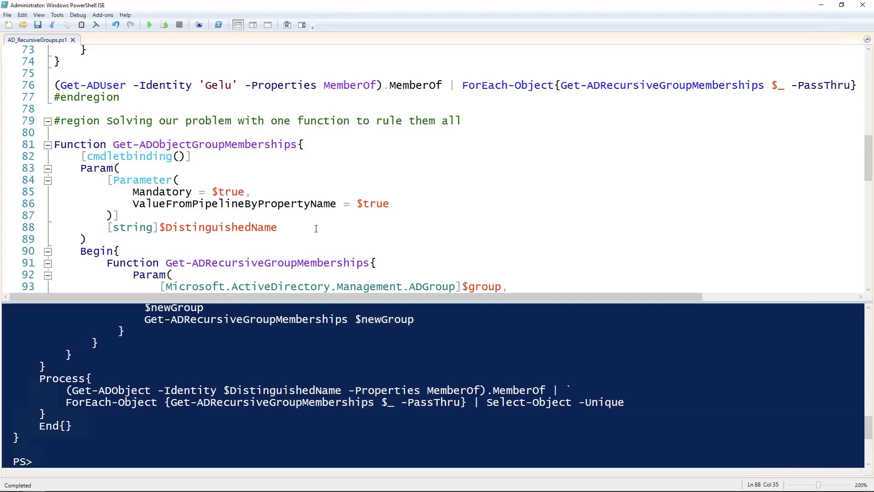
- Run Get-ADObjectGroupMemberships on the Infernal Troglodytes group and on Gelu, then move to the Alexandretta line
scroll("down", 3)
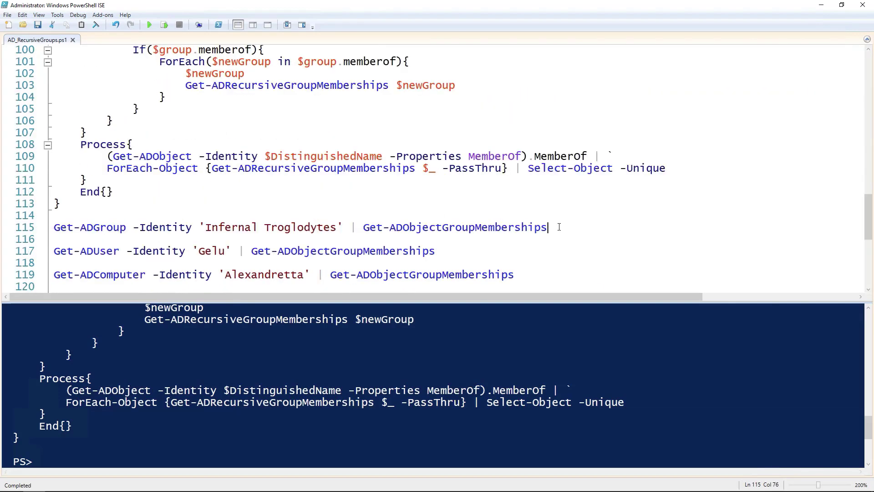
double_click(89, 227)
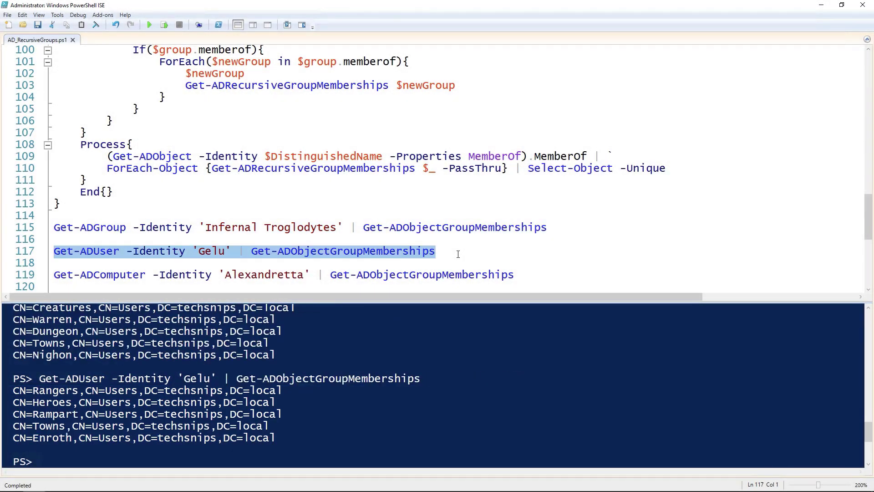
left_click(528, 275)
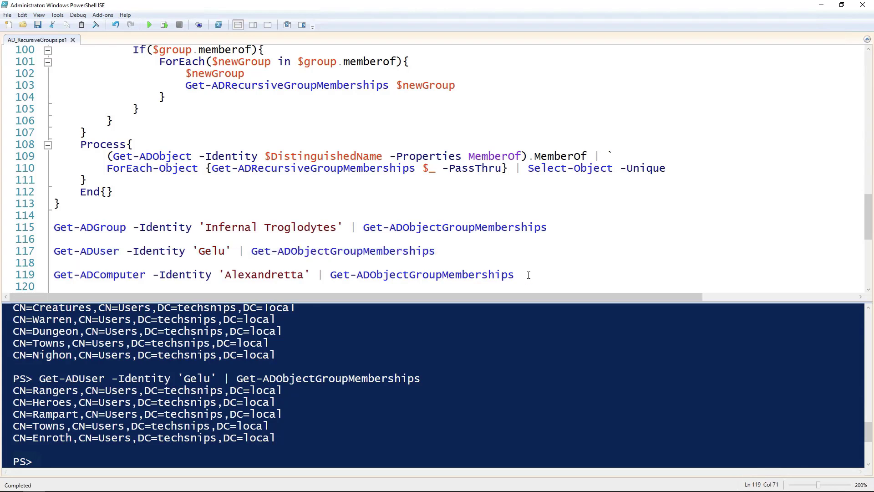